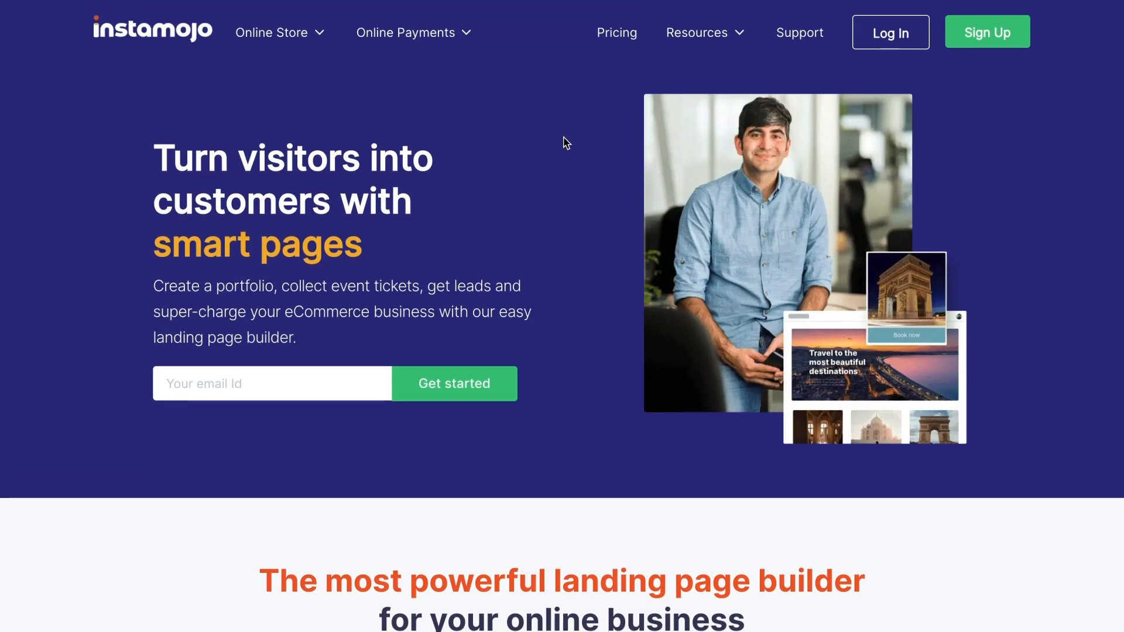
Log into the Instamojo account and go to the Smart Pages section of the dashboard.
scroll(down, 3)
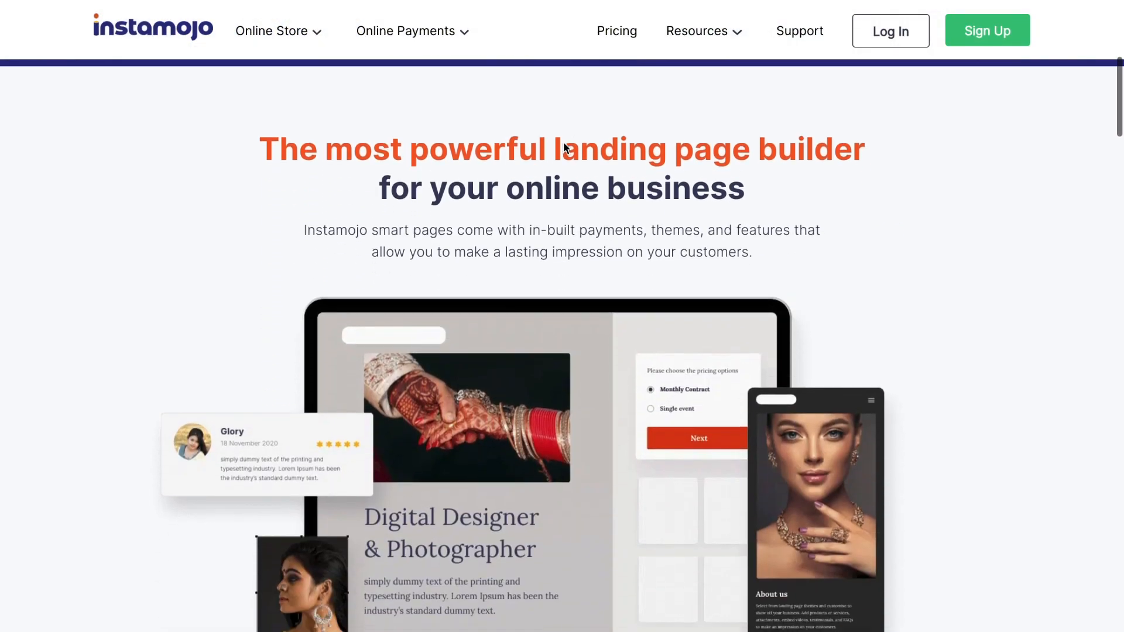
scroll(down, 3)
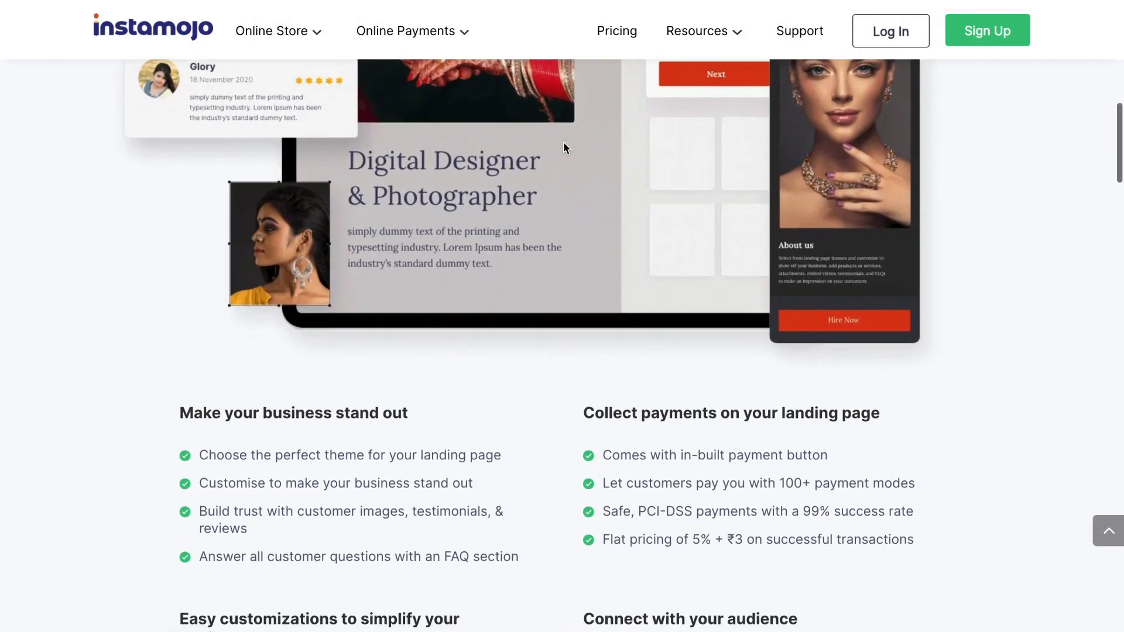
scroll(down, 3)
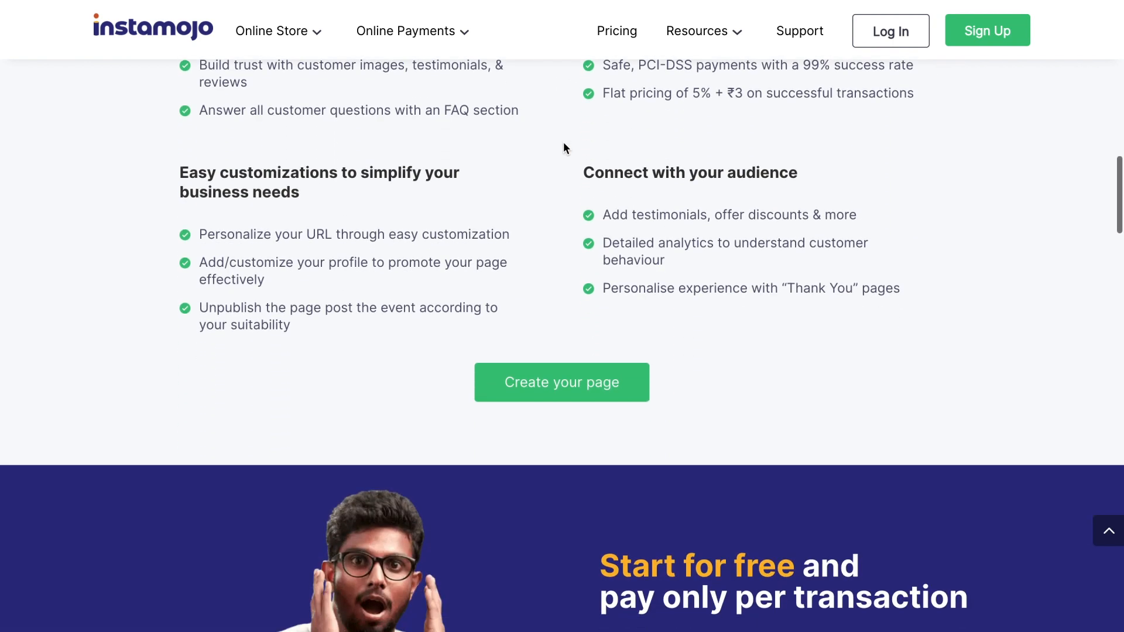
scroll(down, 3)
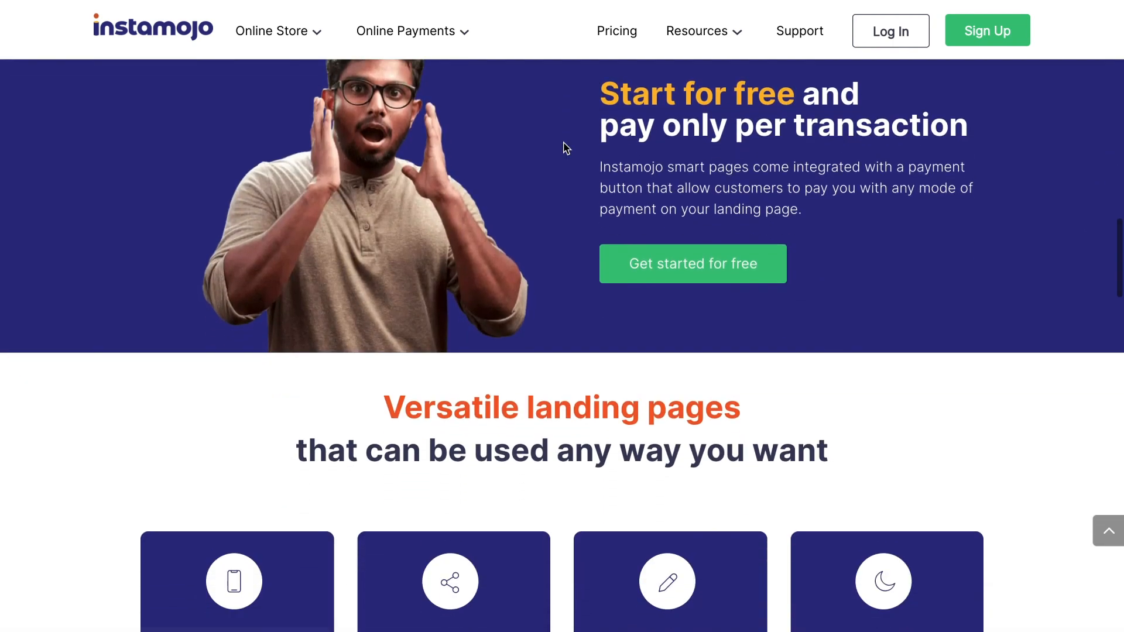
scroll(down, 3)
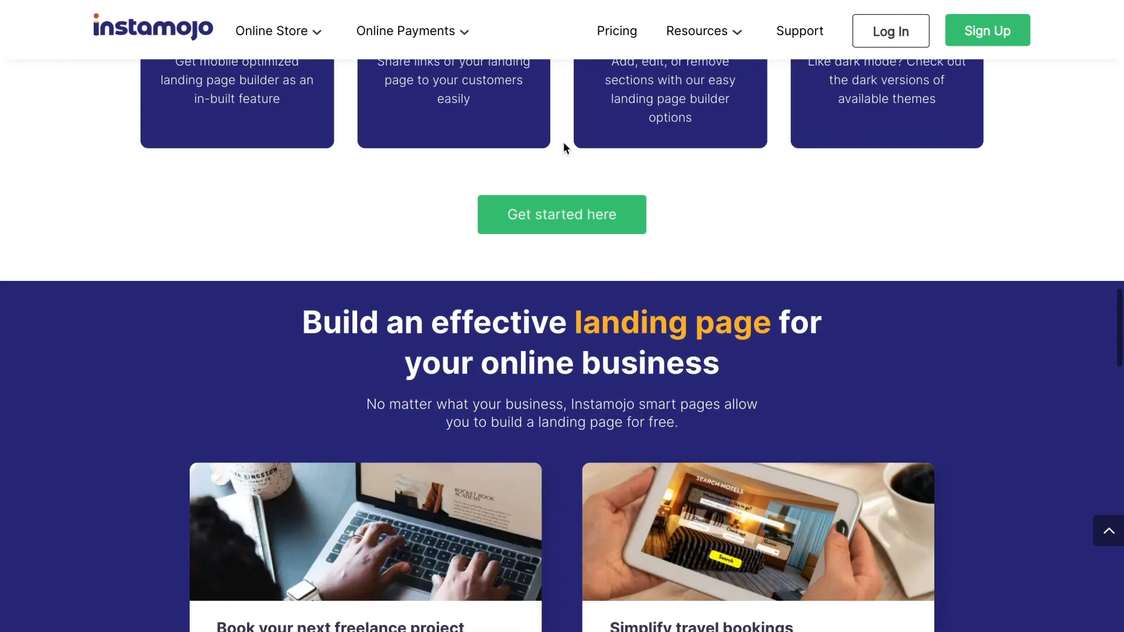
scroll(down, 3)
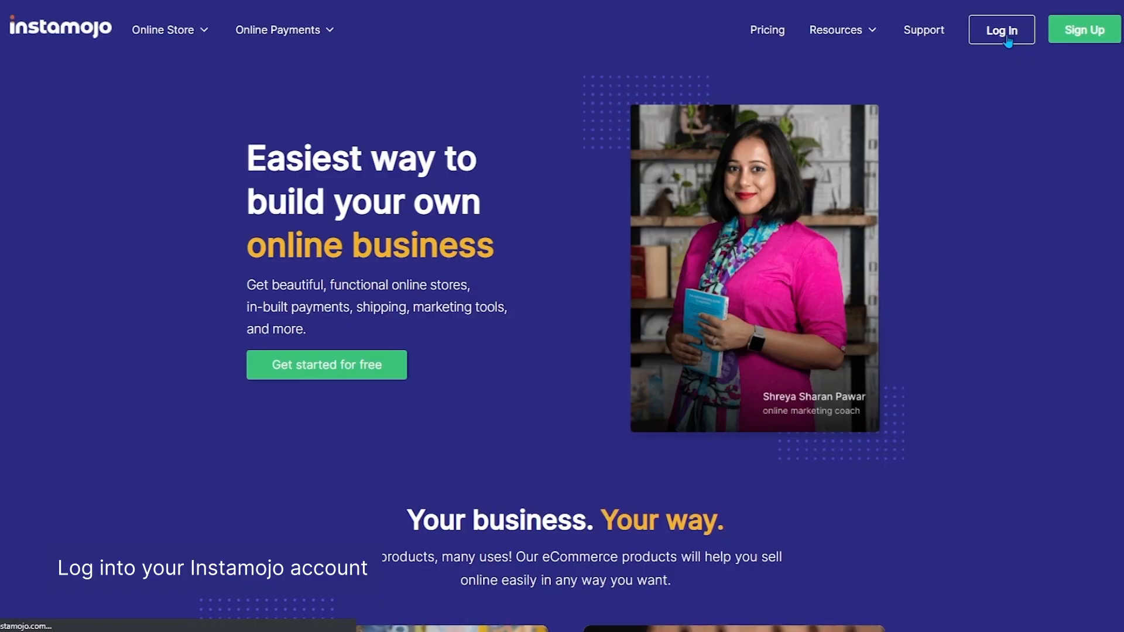
click(1002, 29)
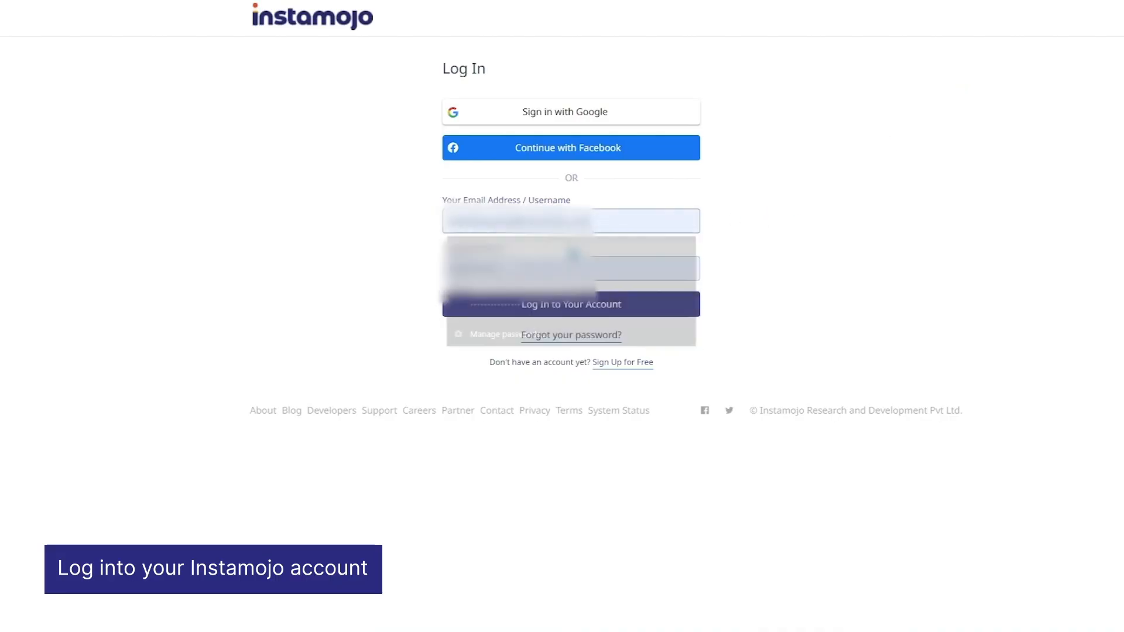
click(570, 304)
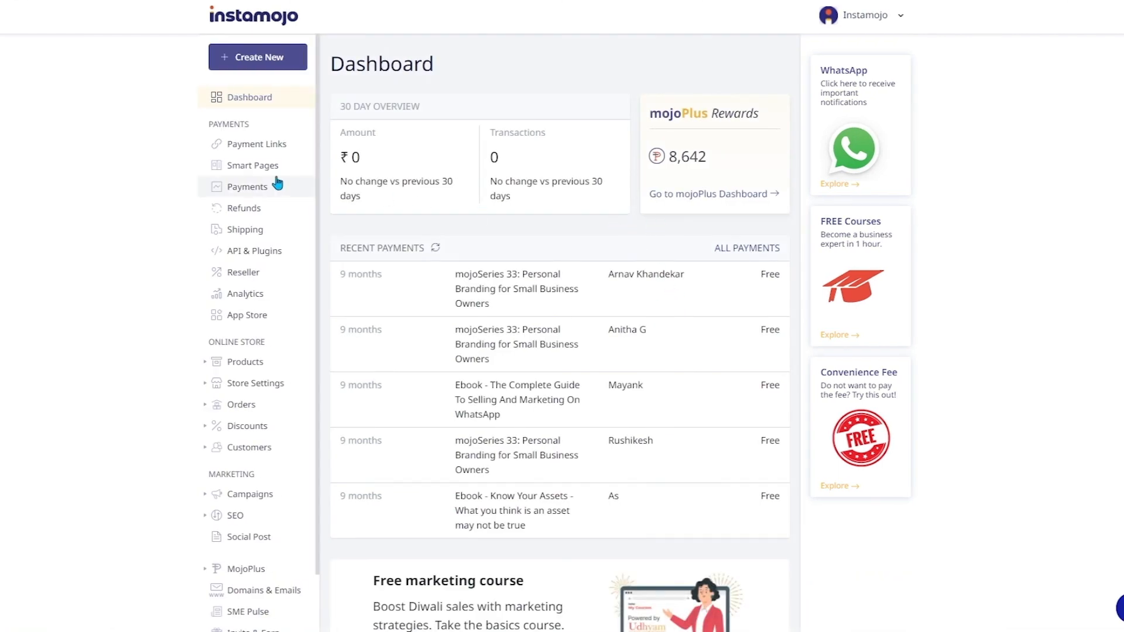
click(253, 165)
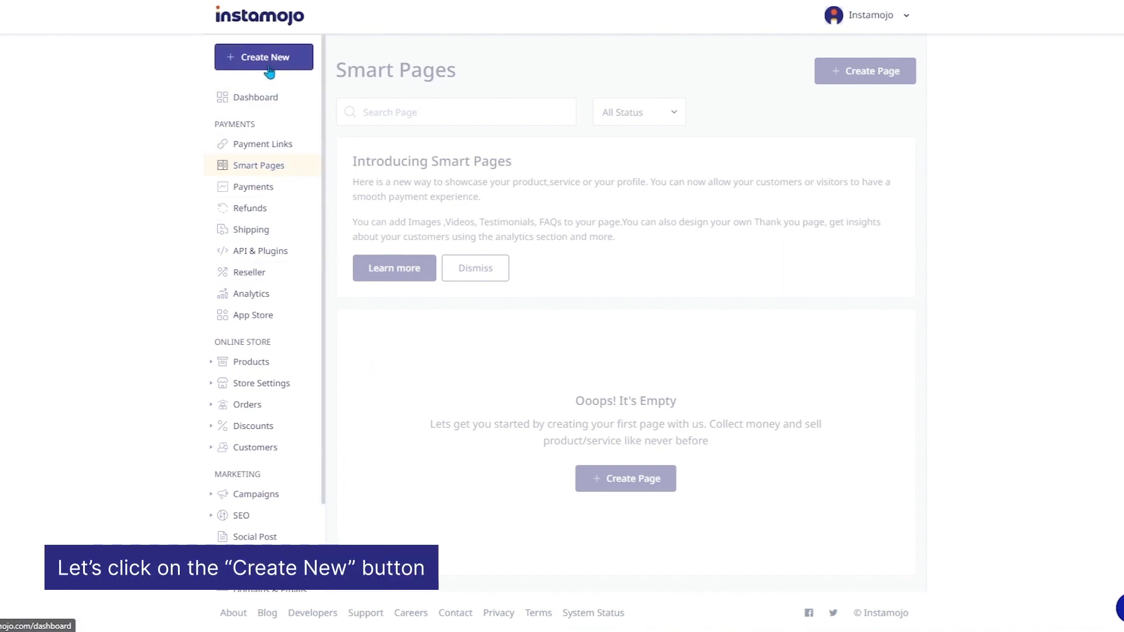
Choose Create New and start a new Smart Page from the creation popup.
click(263, 56)
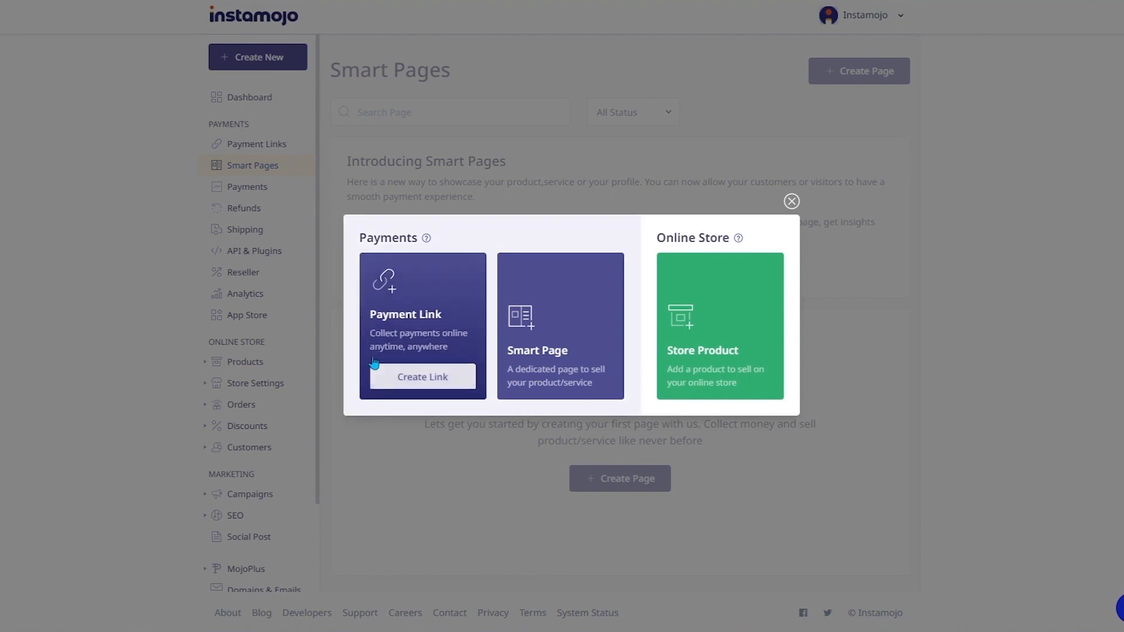
mouse_move(560, 330)
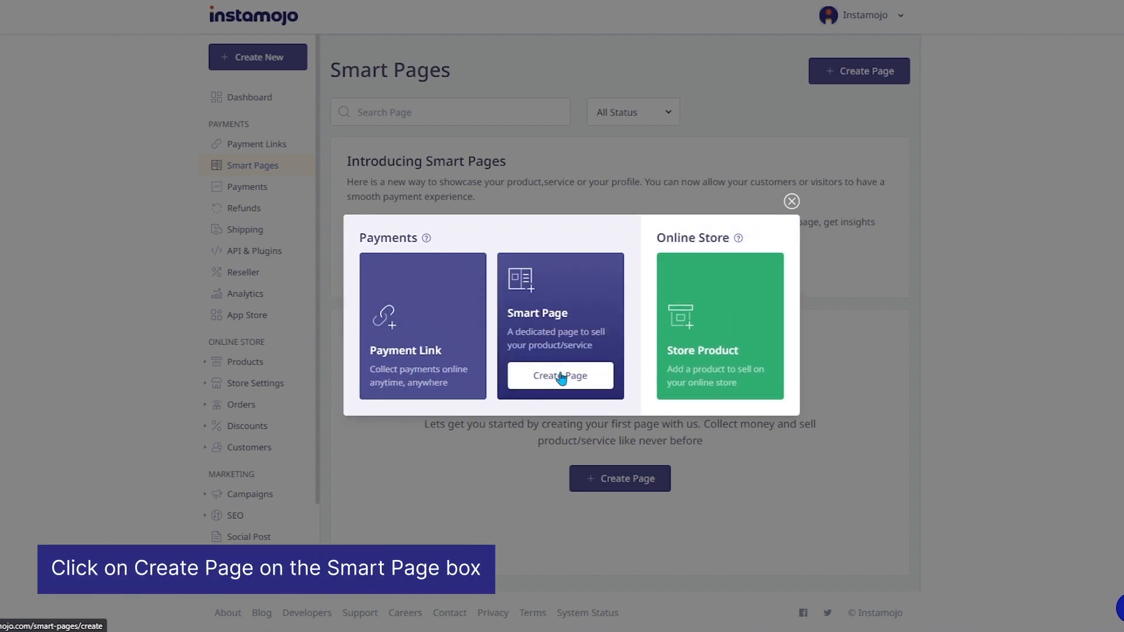
click(560, 376)
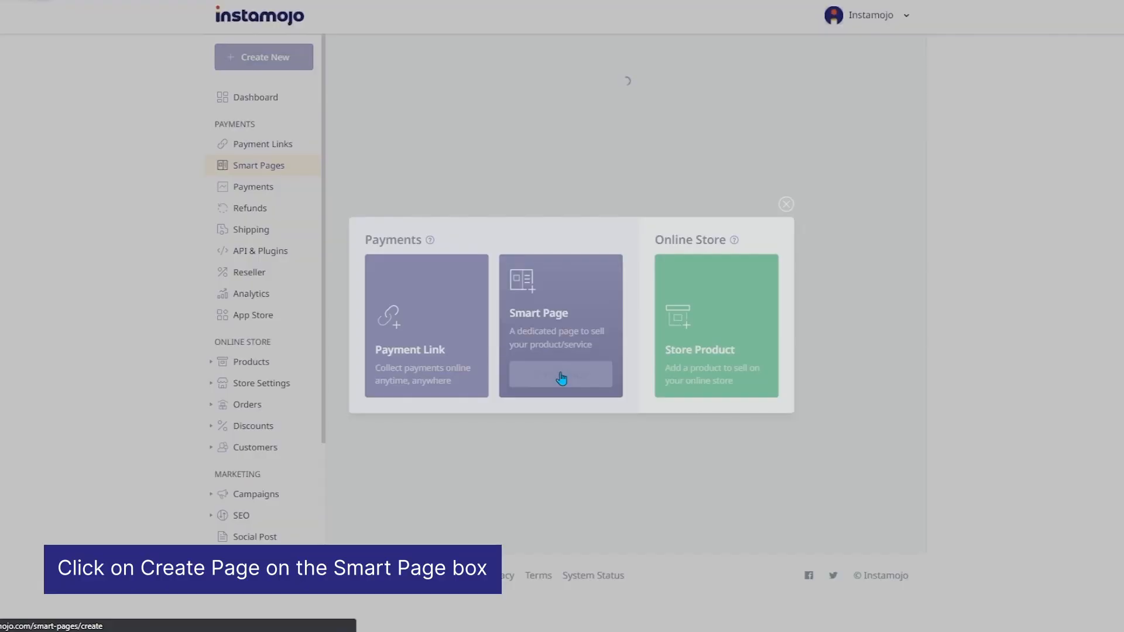
click(560, 376)
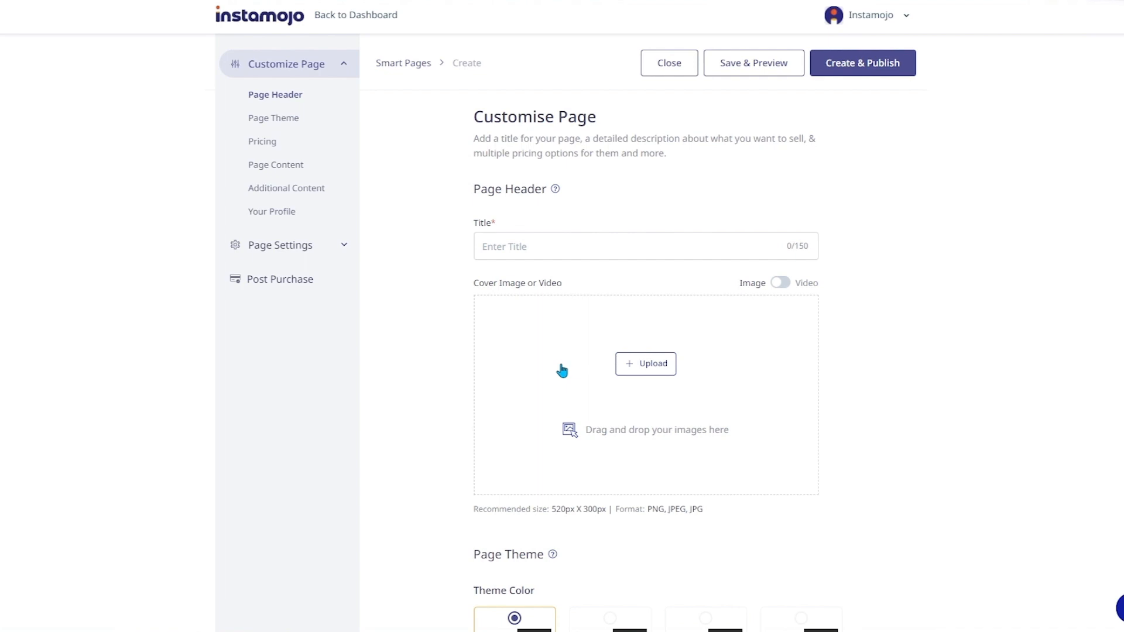
mouse_move(560, 364)
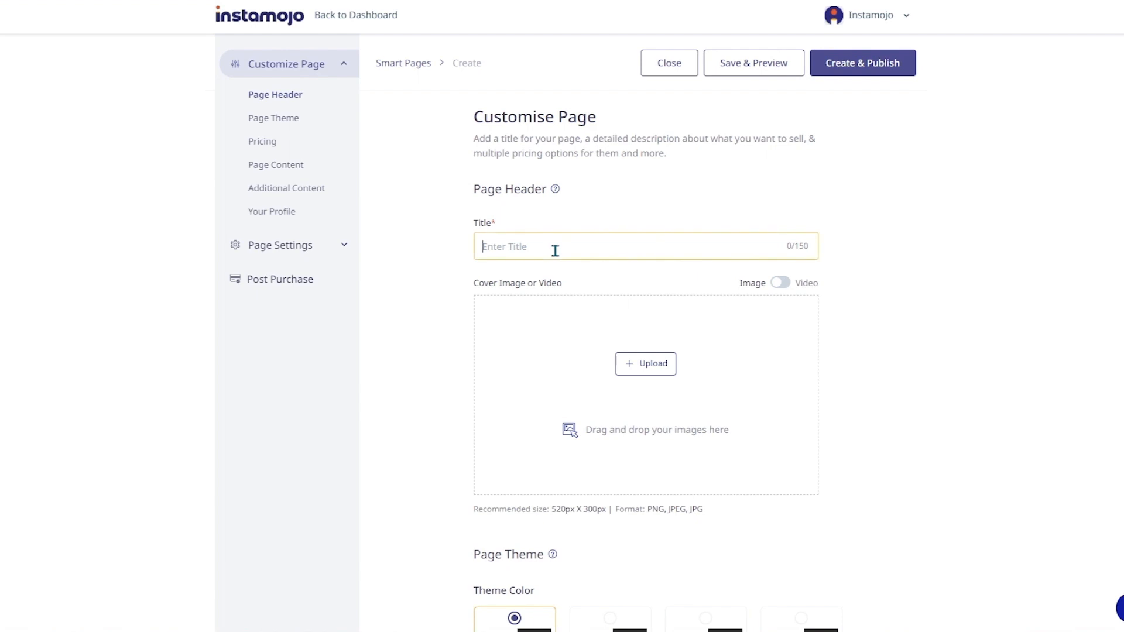
Enter 'Tutorial' as the Page Header title of the new Smart Page.
text(T)
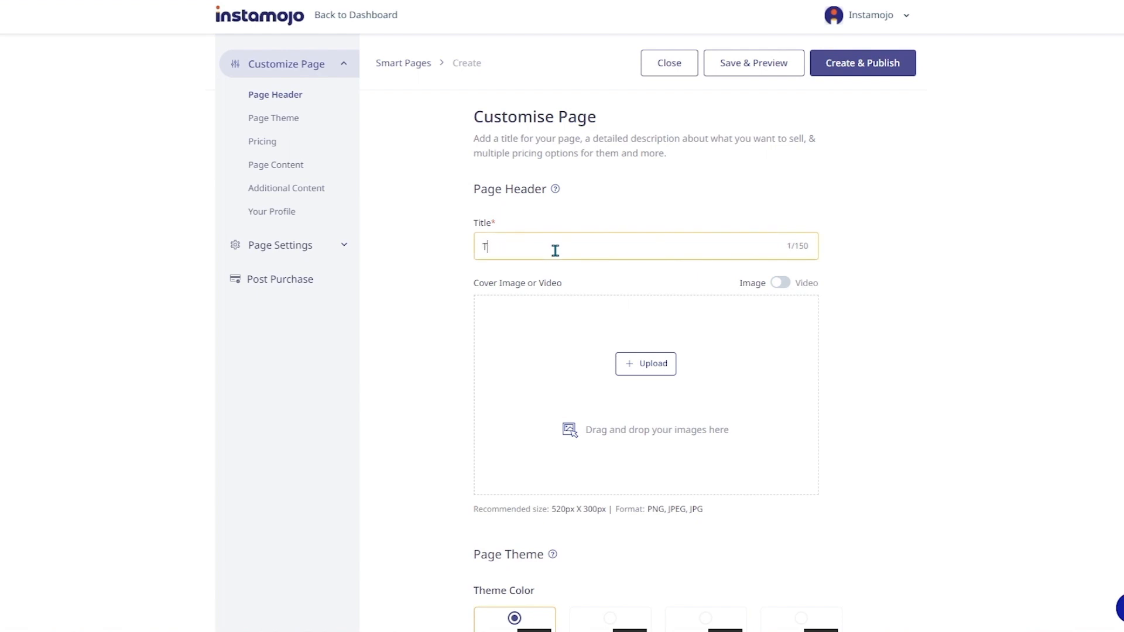
text(utorial)
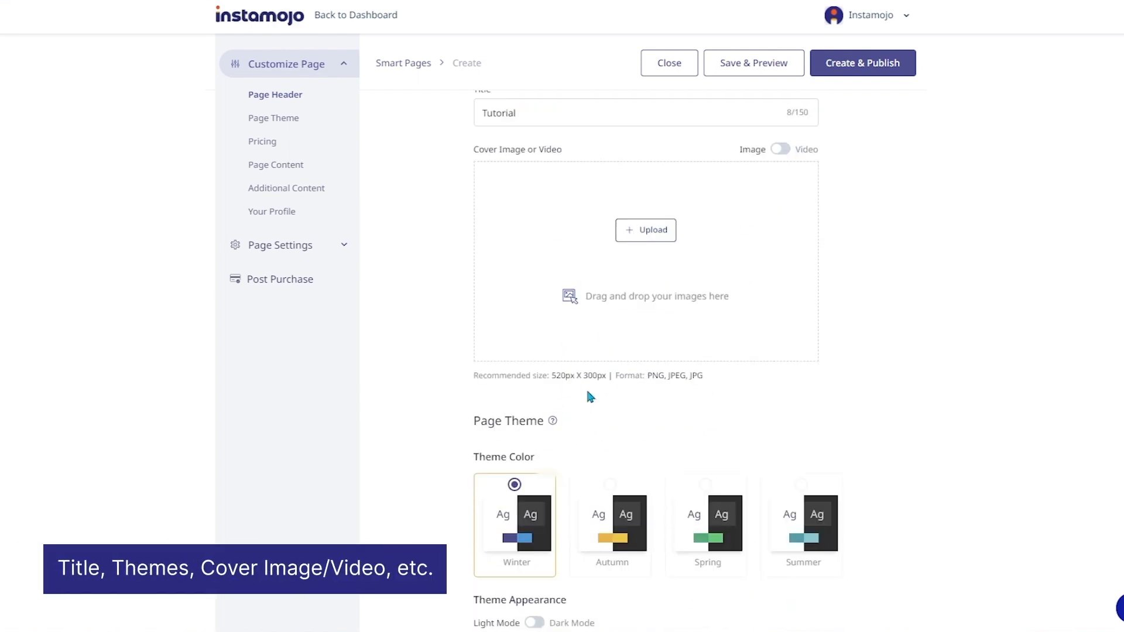
click(780, 149)
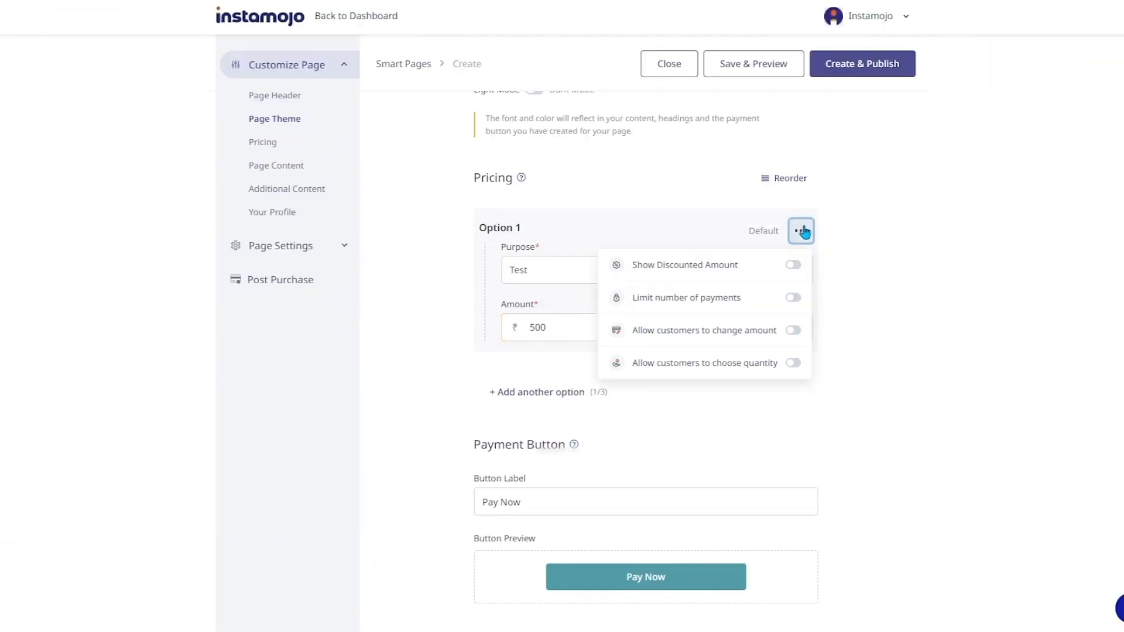
Set the ₹500 Test pricing option's button label to 'Avail Now' via its extra settings.
click(793, 264)
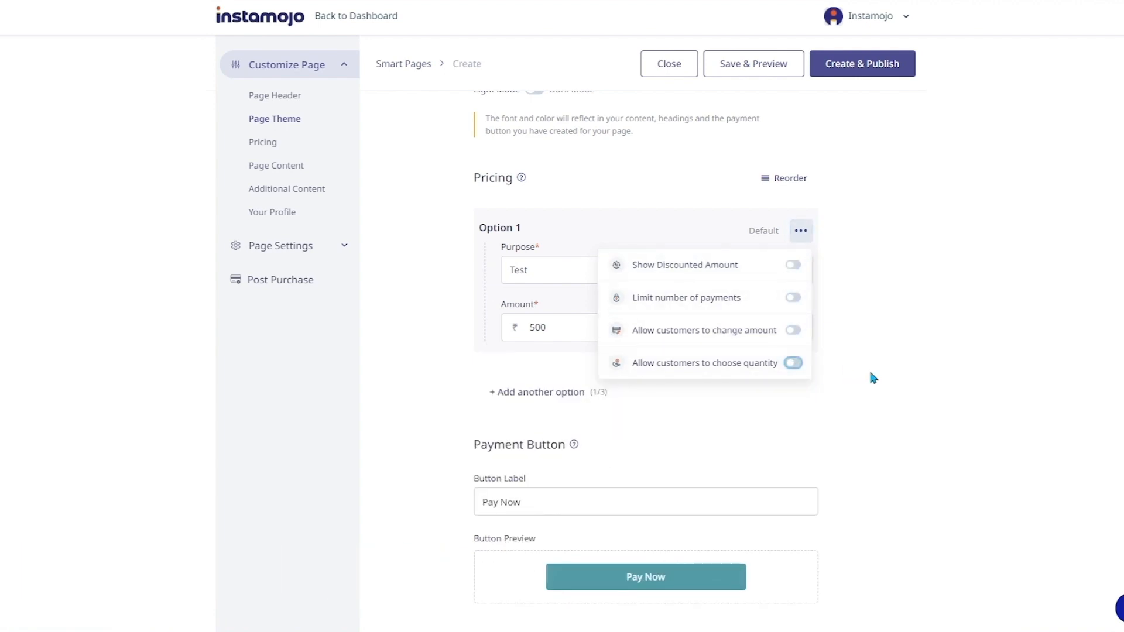
click(800, 231)
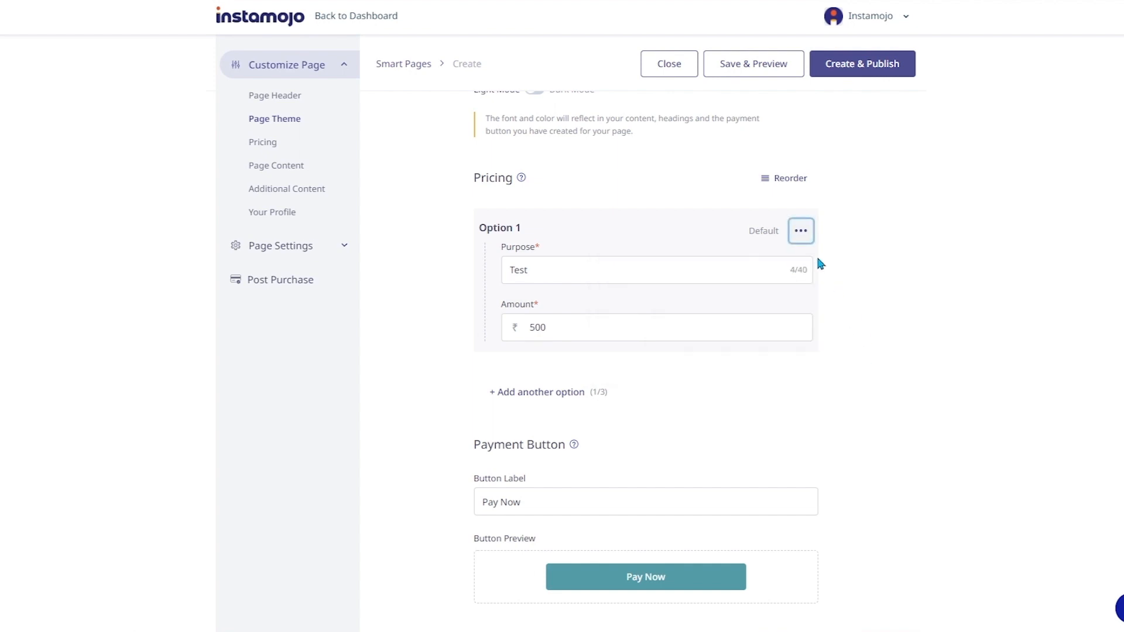
scroll(down, 3)
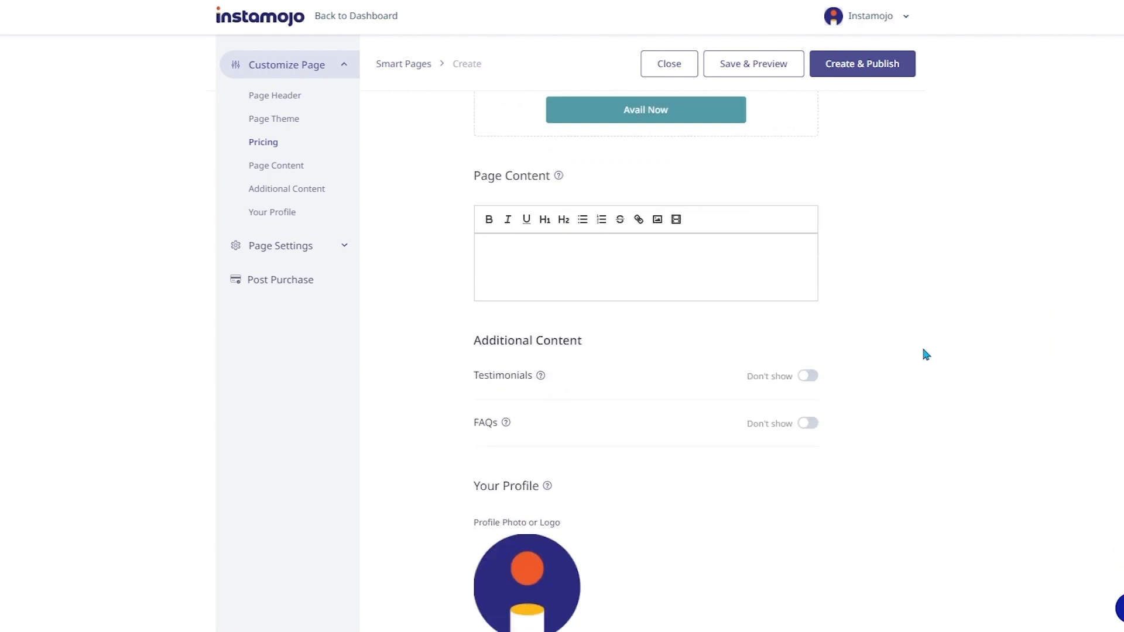
Write 'Hello!' in the Page Content editor and leave the profile and social link fields unfilled.
text(Hello!)
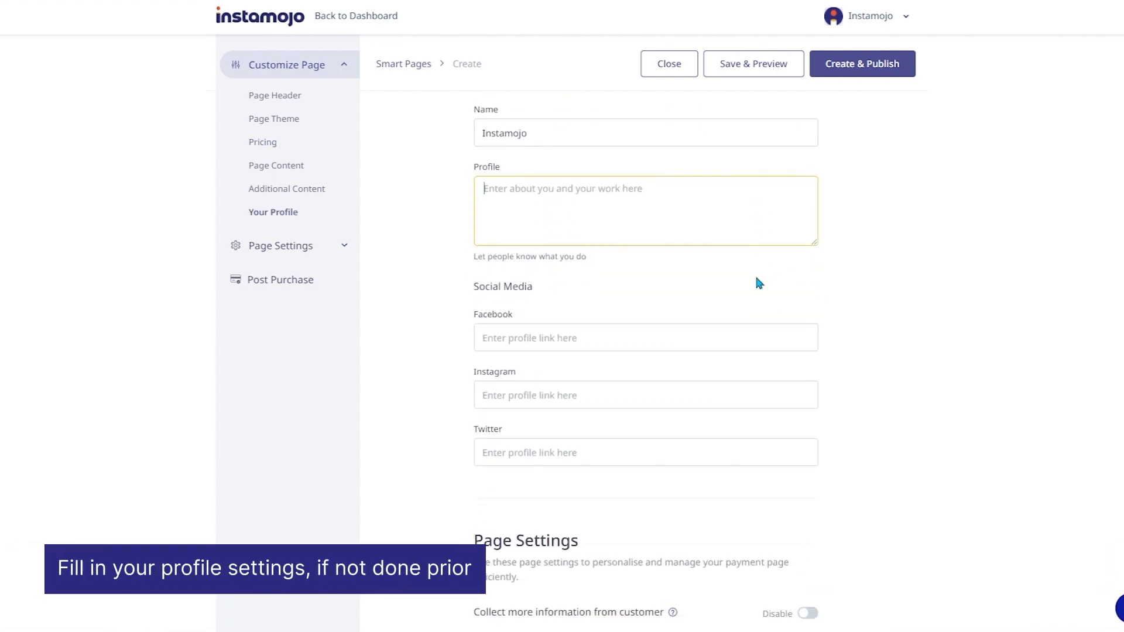
click(644, 338)
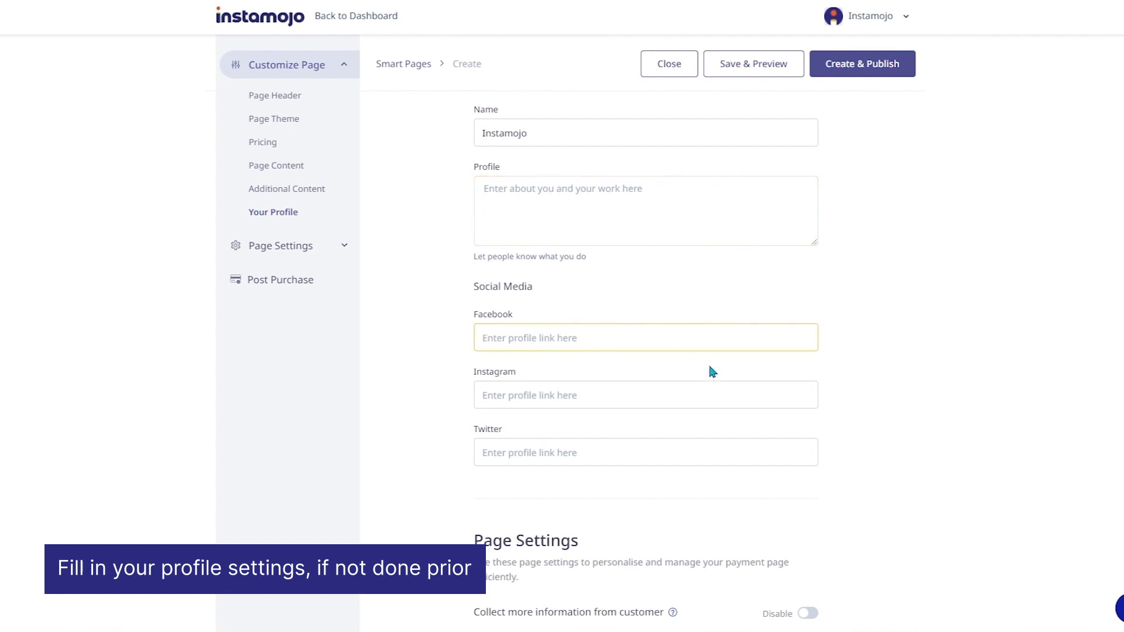
click(644, 452)
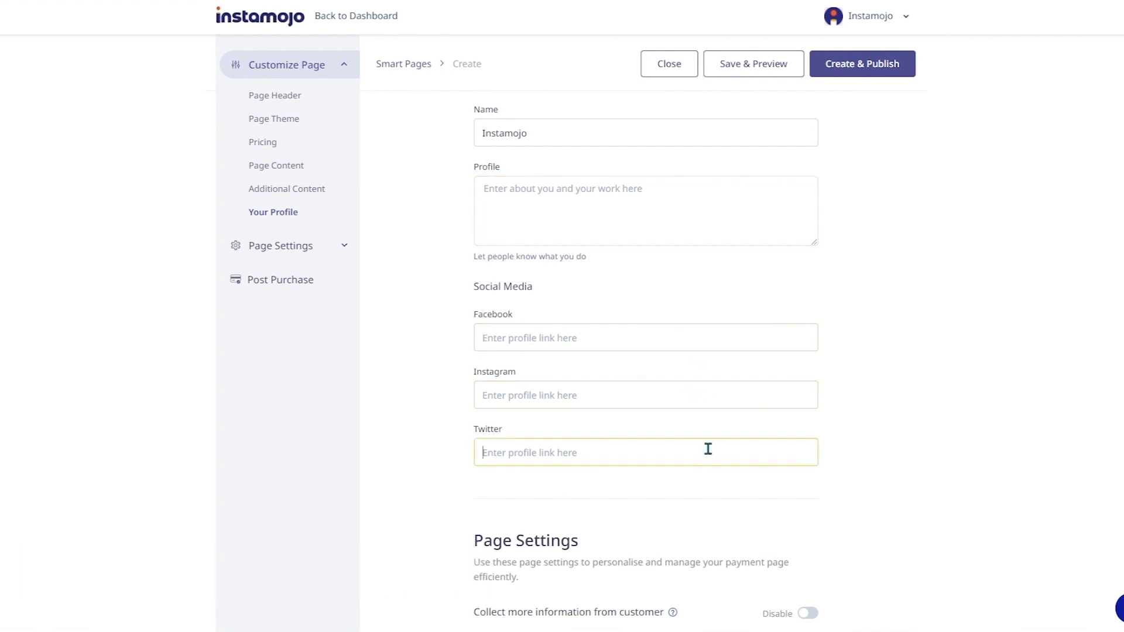
mouse_move(933, 315)
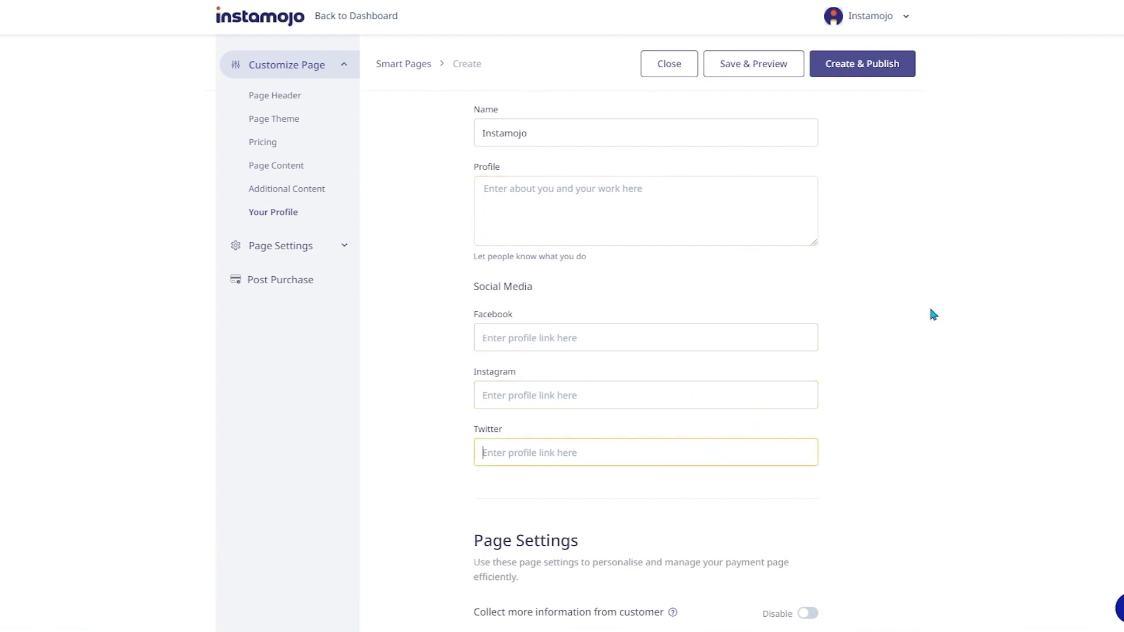
scroll(down, 3)
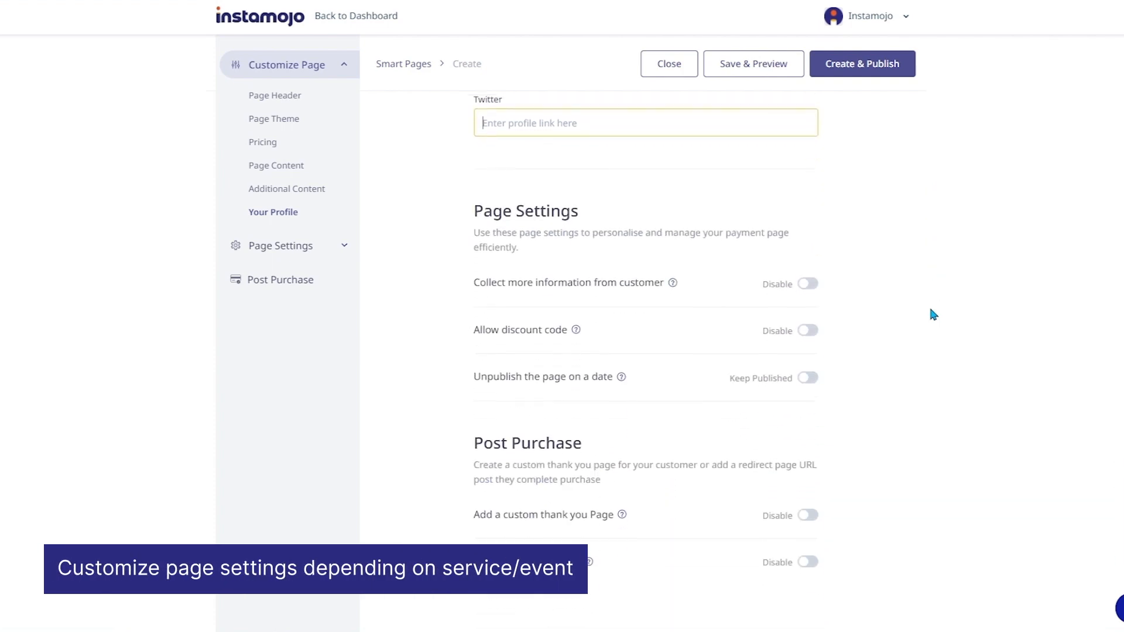
Enable collecting extra customer information with custom fields Age and Gender, then allow the FUN10 discount code.
scroll(down, 3)
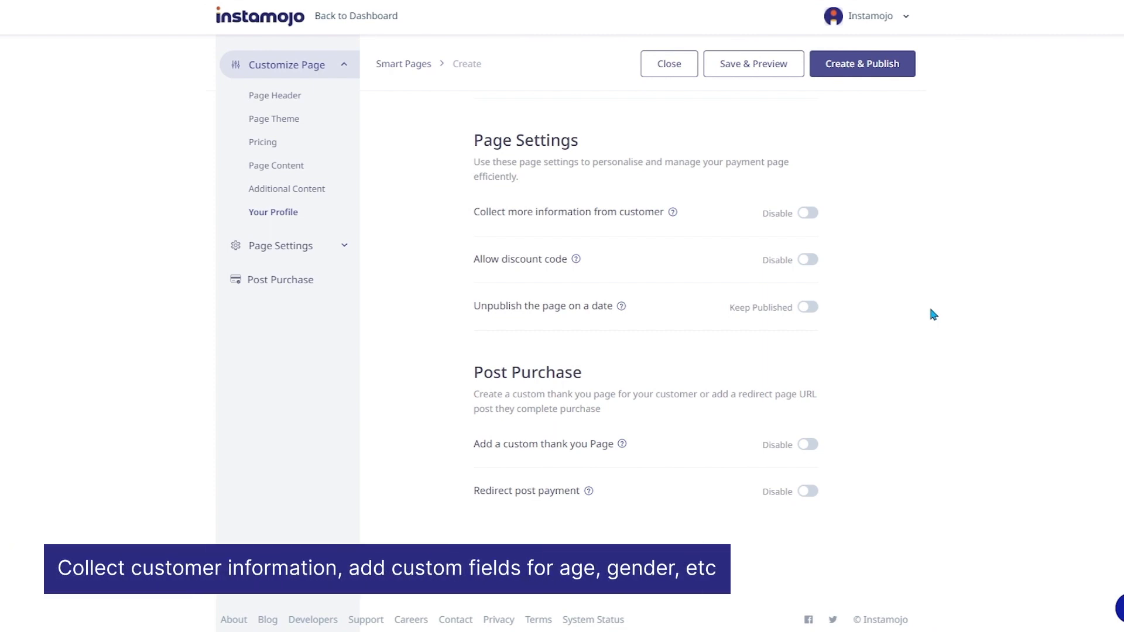
click(806, 213)
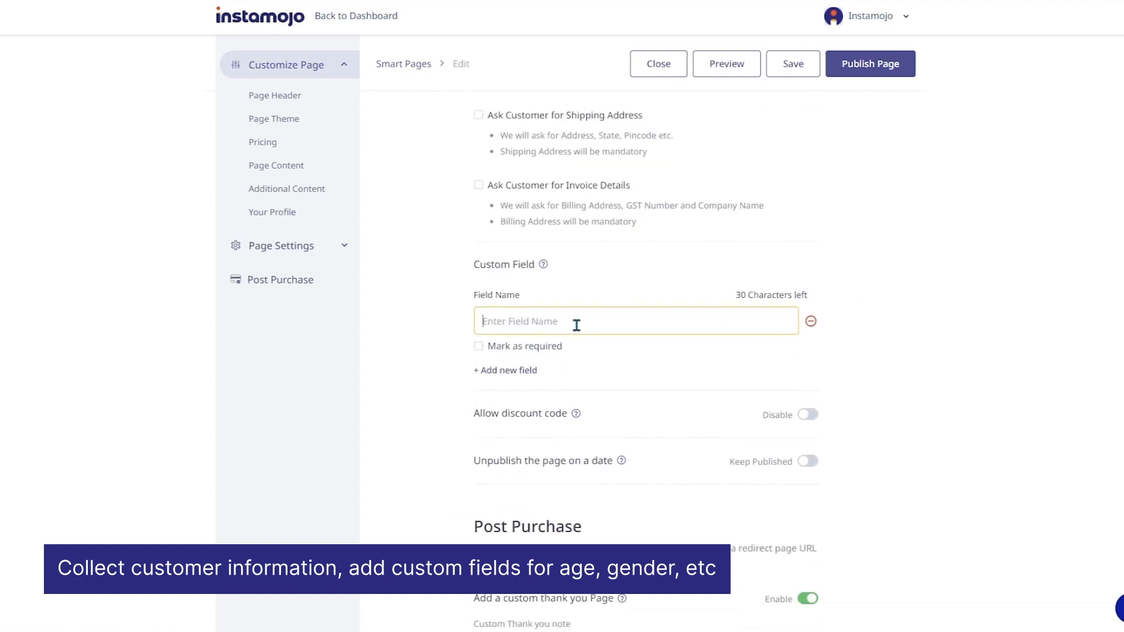
text(Age)
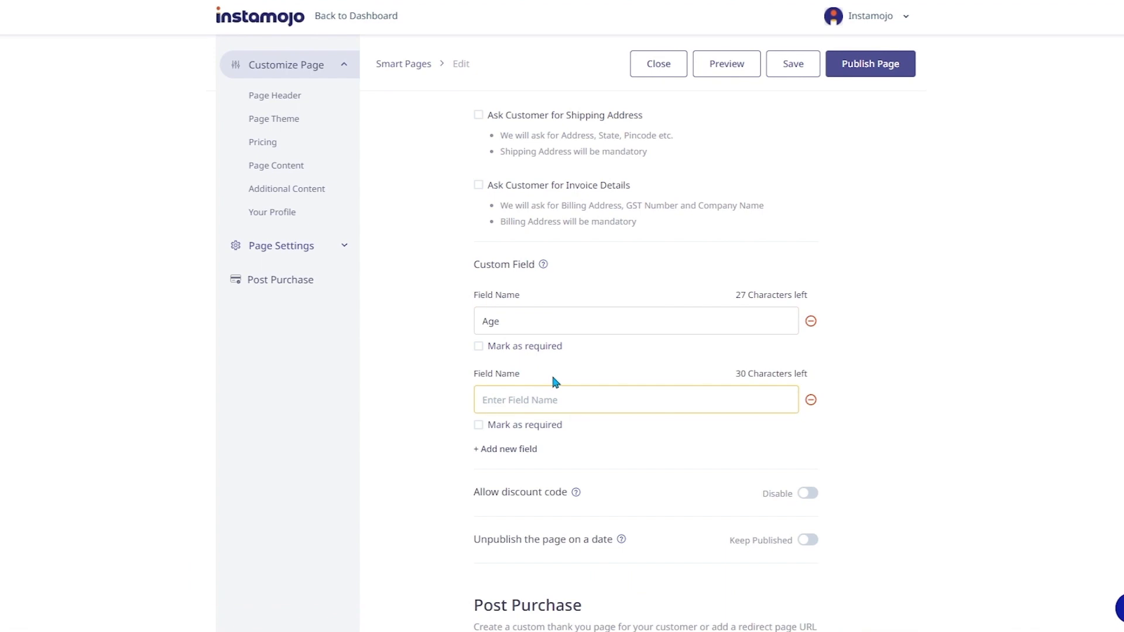
text(Gender)
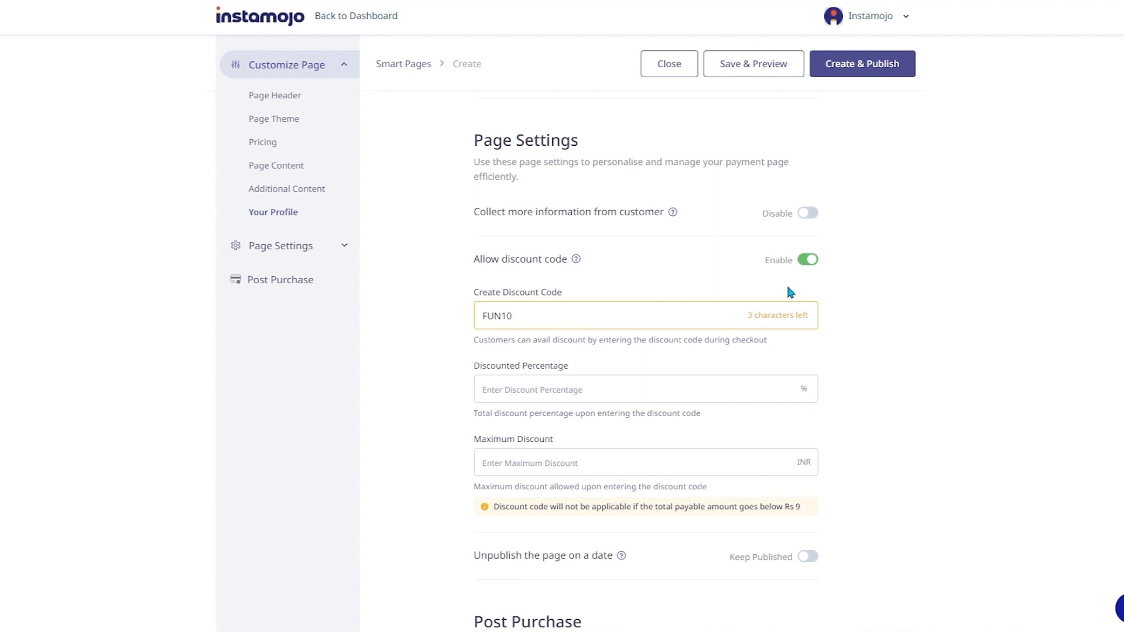
click(644, 389)
text(Thank you fo)
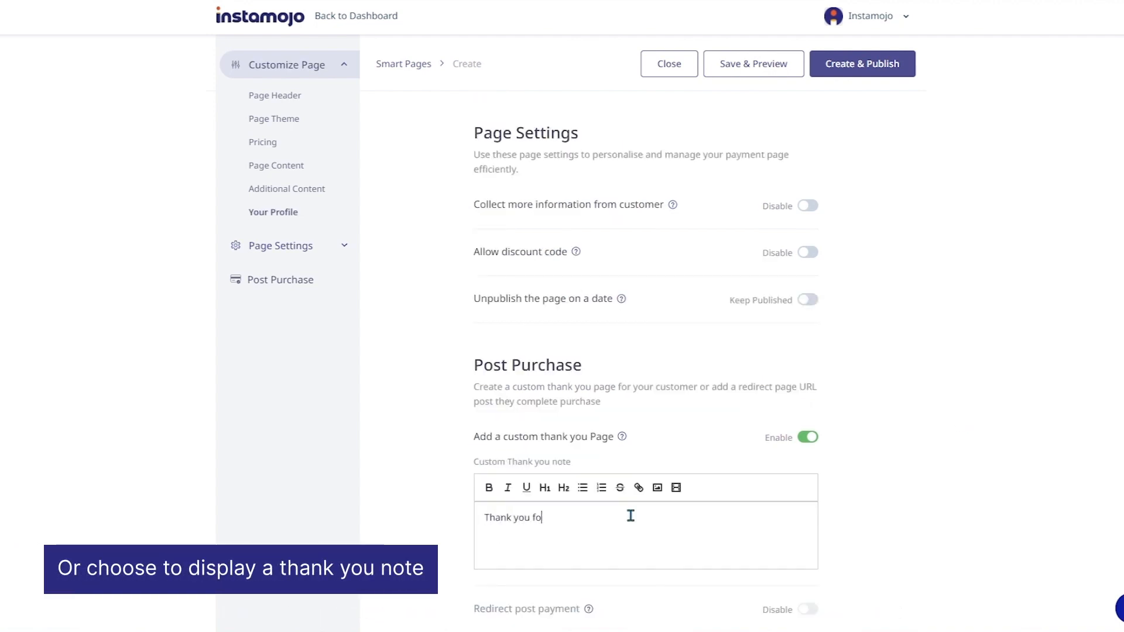
Finish the note 'Thank you for choosing us! :)' and request Save & Preview.
text(r choosing us! :))
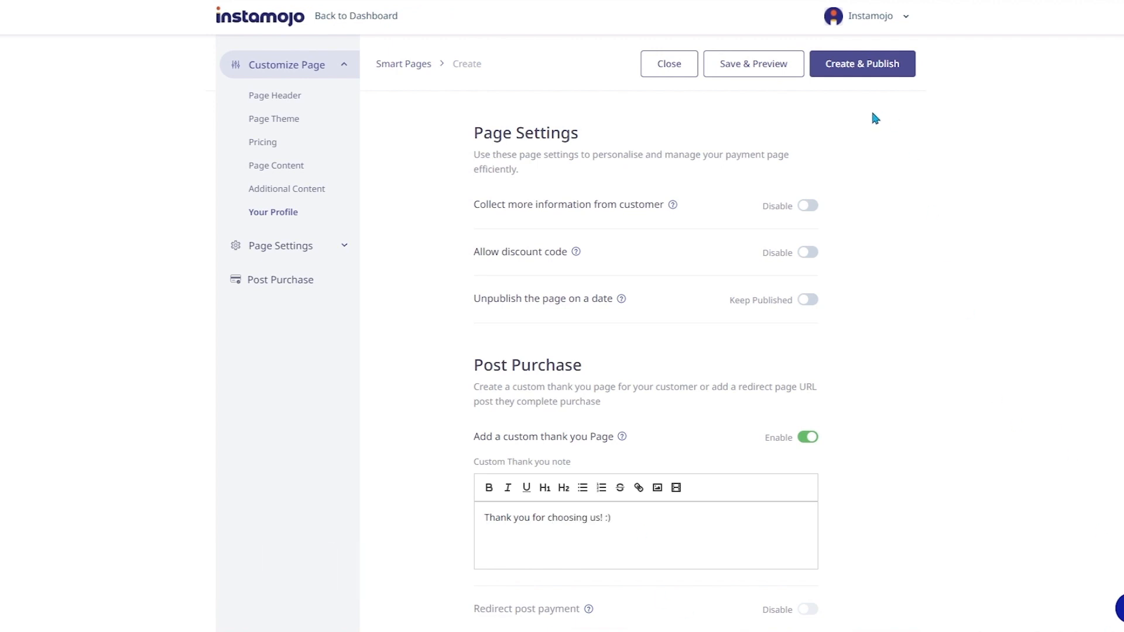
click(752, 63)
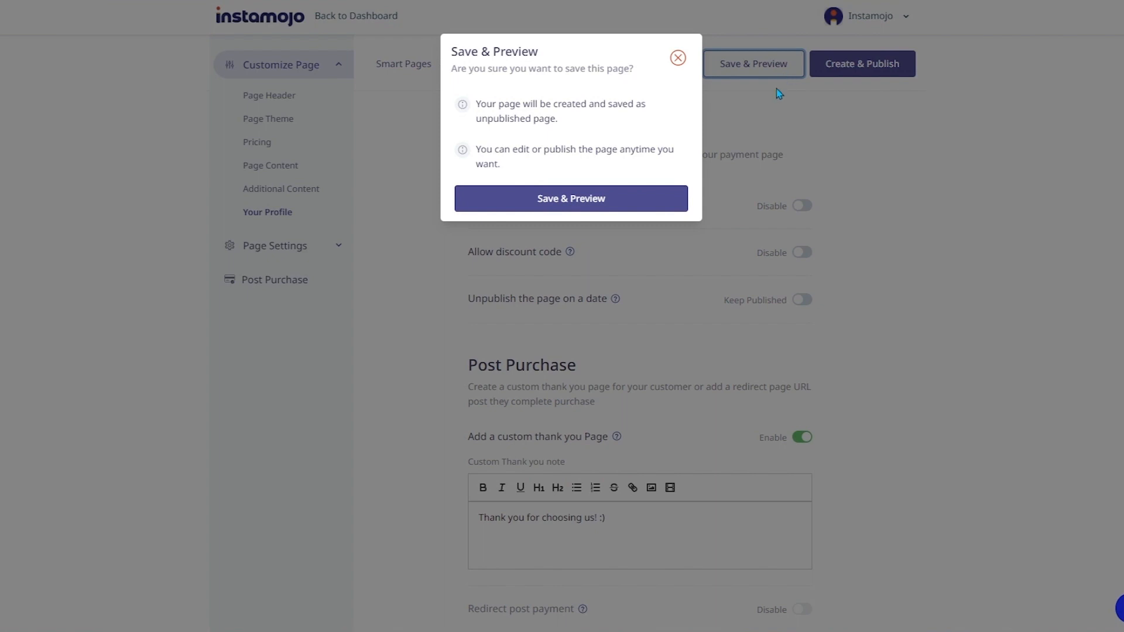
Save the page as unpublished, preview it on mobile and desktop, return to the editor and publish it live.
click(570, 199)
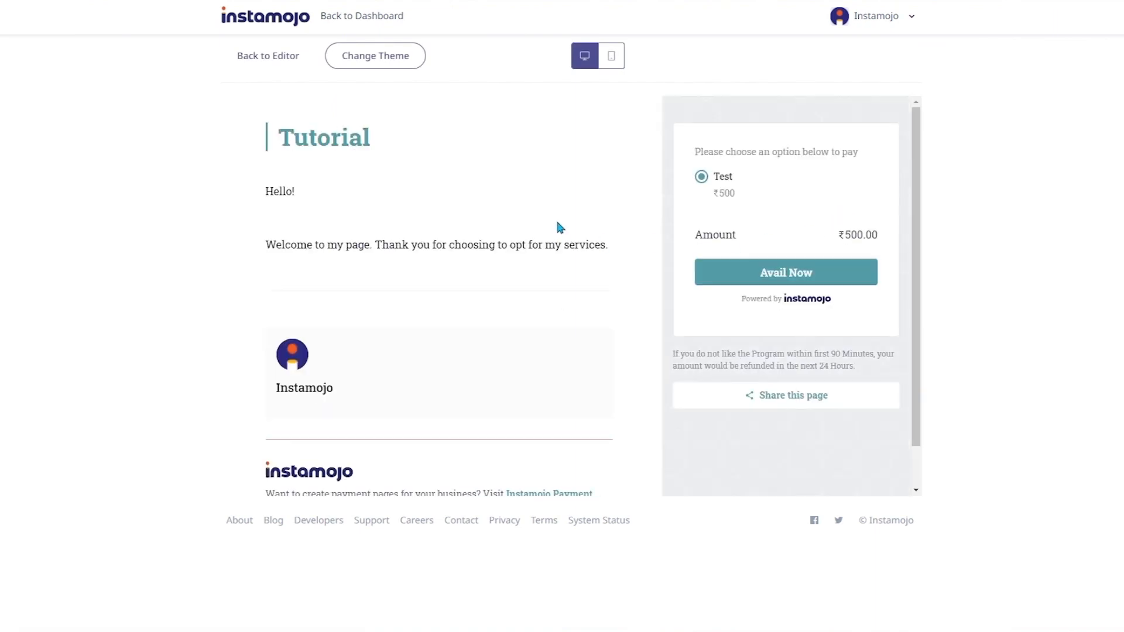
click(610, 55)
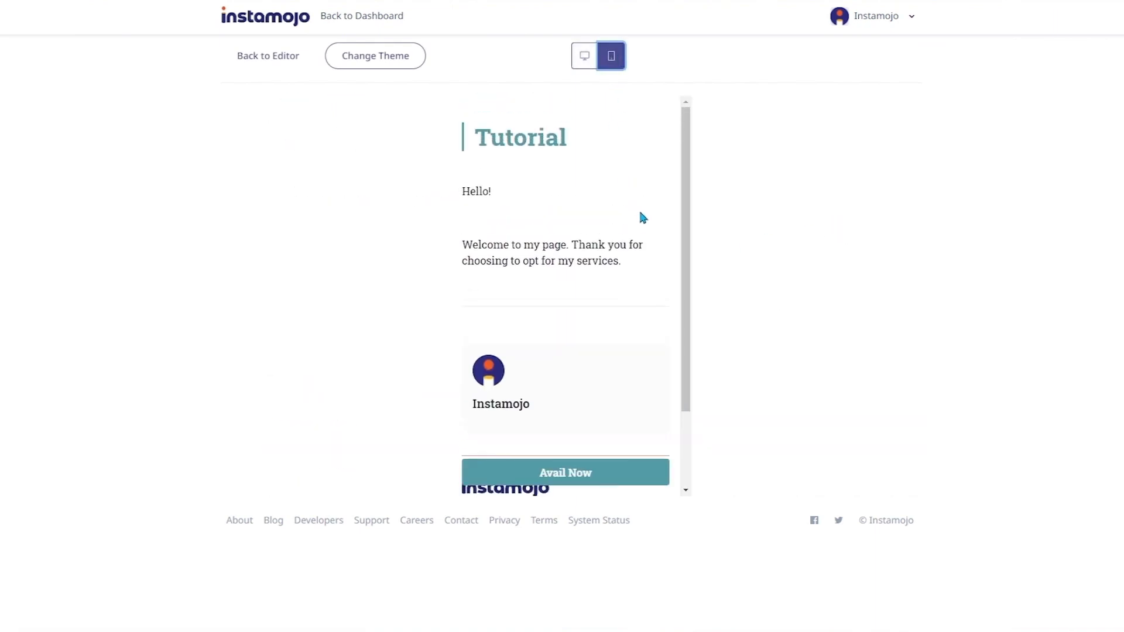
click(584, 56)
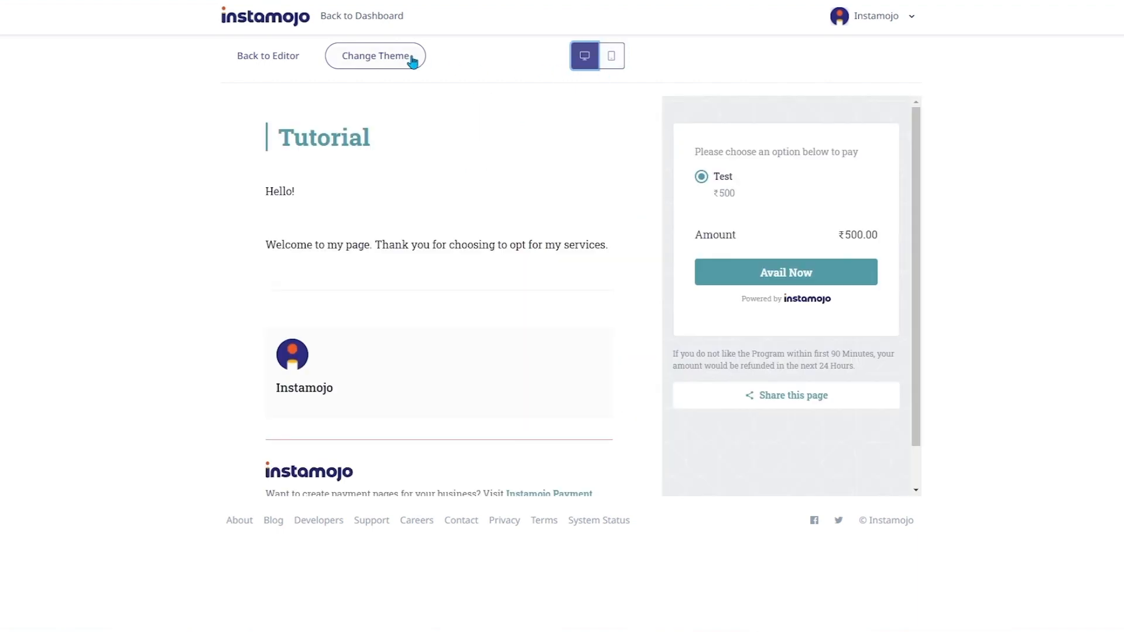
click(374, 55)
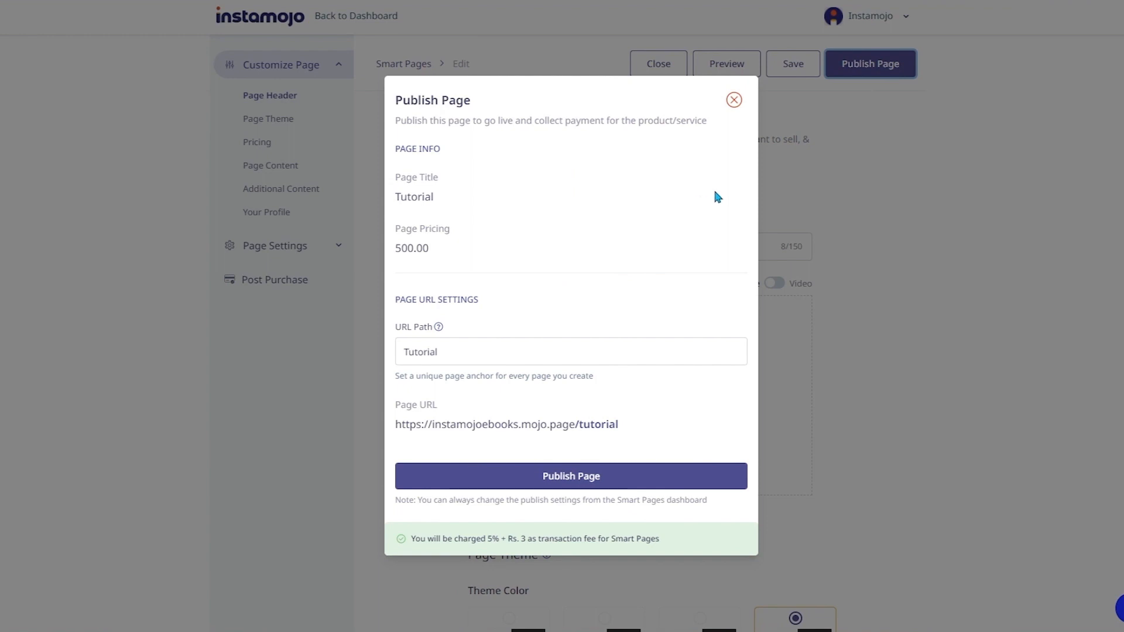
click(571, 475)
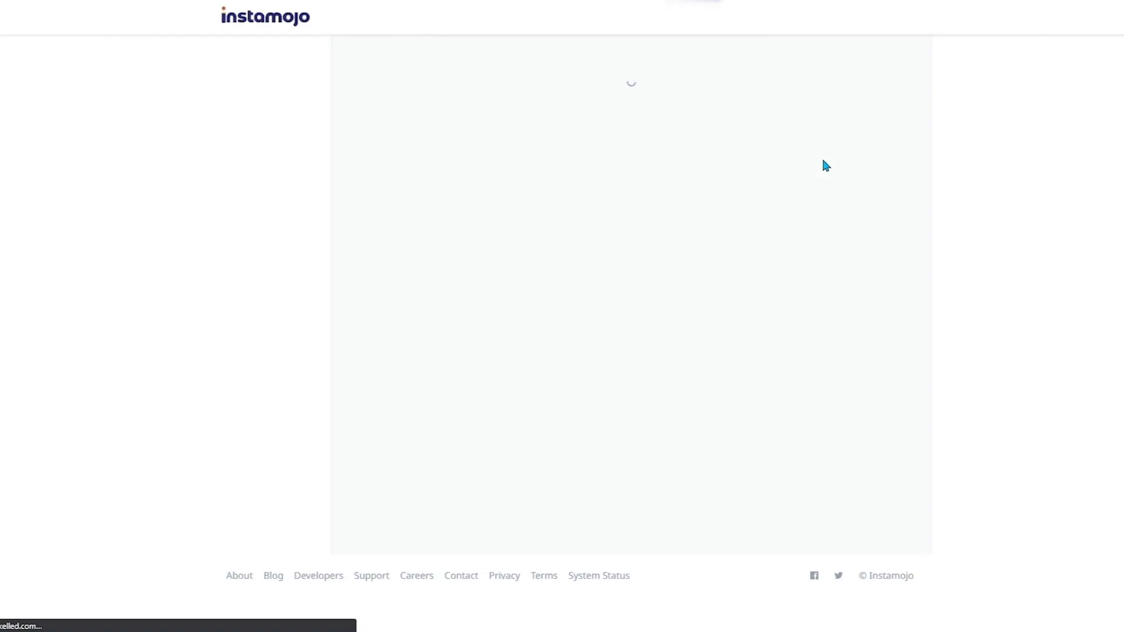